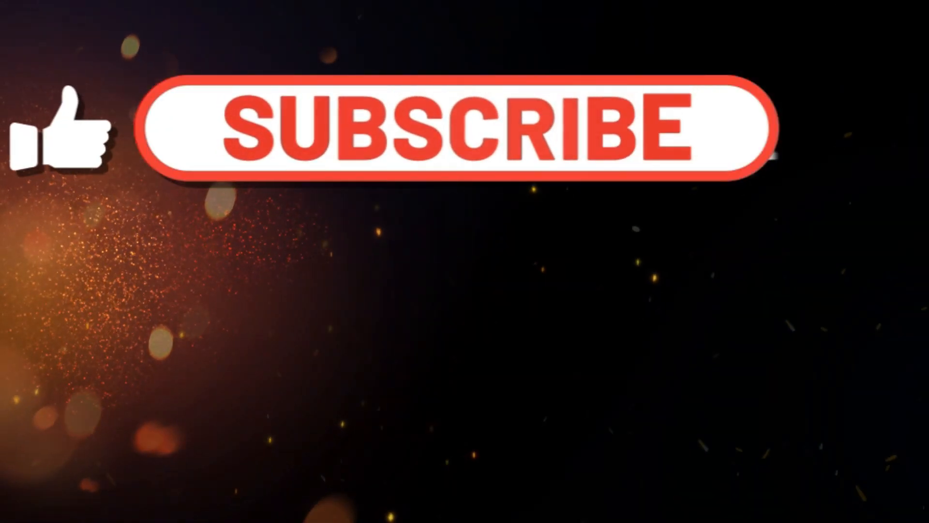
{"action": "left_click", "coordinate": [456, 128]}
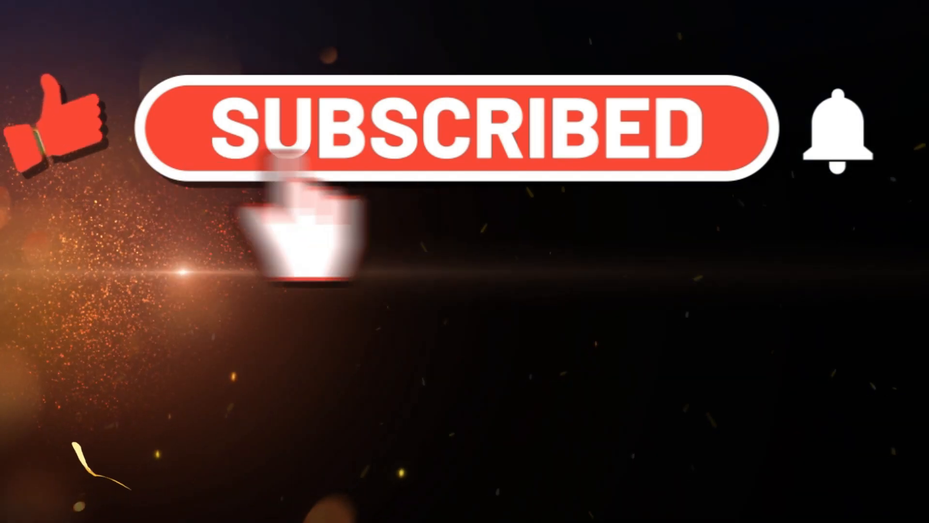